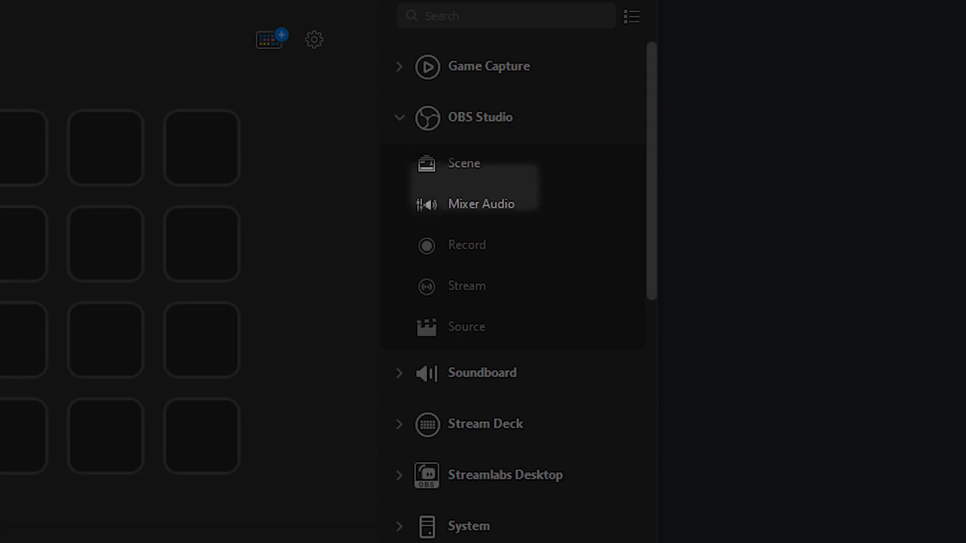
{"action": "mouse_move", "coordinate": [466, 245]}
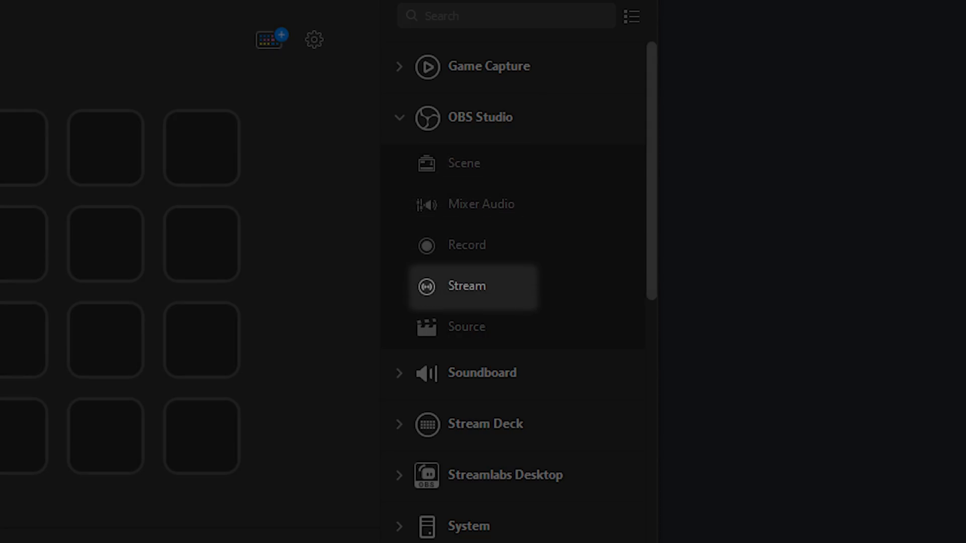
{"action": "mouse_move", "coordinate": [466, 326]}
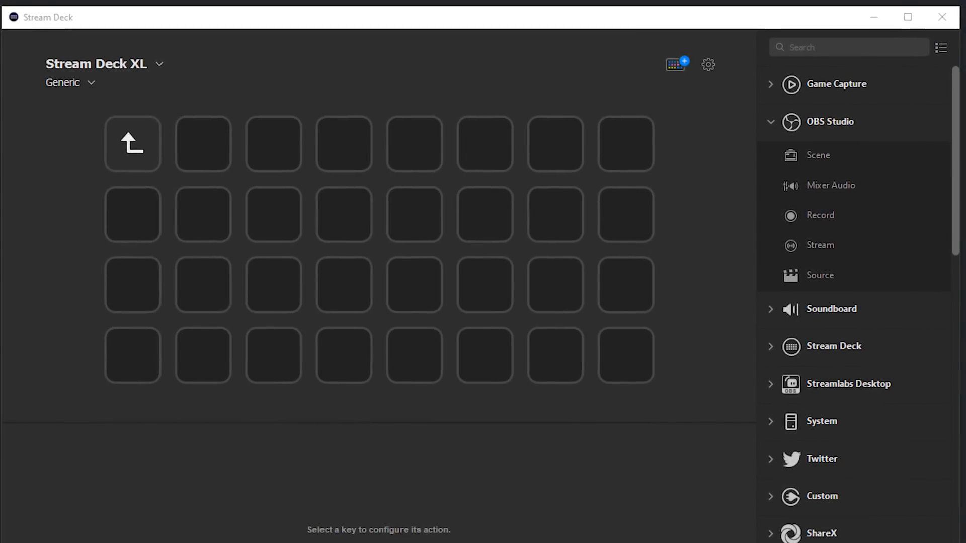
Reach the Output settings in OBS Studio where the replay buffer can be enabled
{"action": "left_click", "coordinate": [906, 17]}
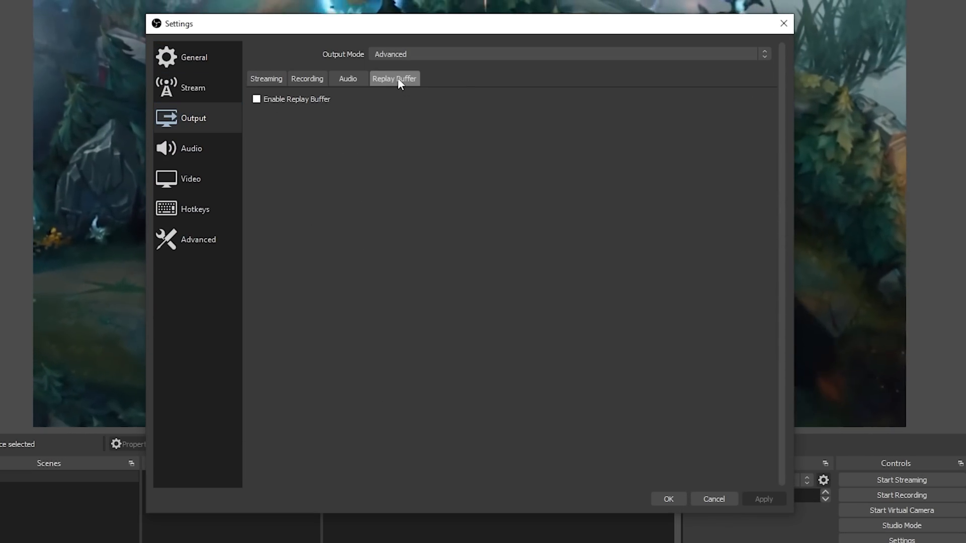
{"action": "left_click", "coordinate": [257, 100]}
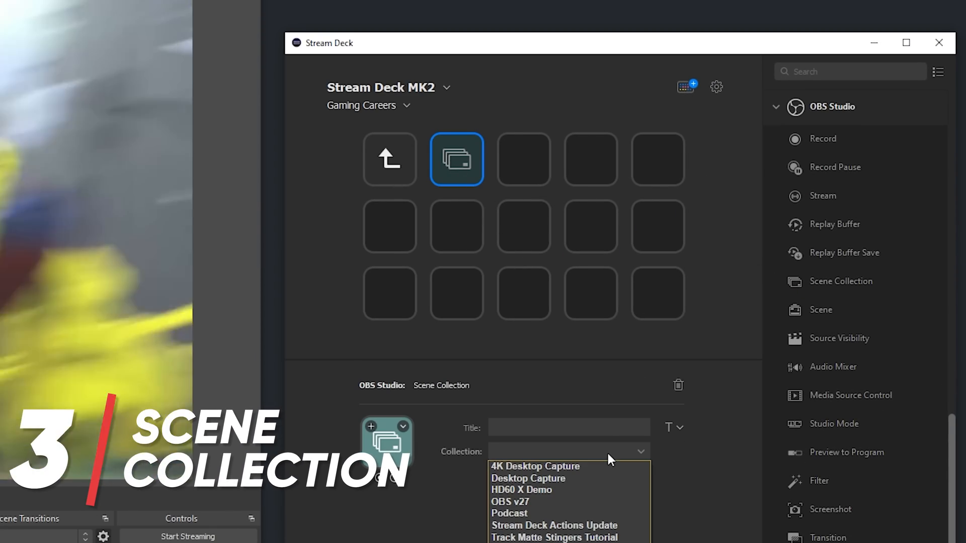
Choose the scene collection the Scene Collection key loads in OBS Studio
{"action": "left_click", "coordinate": [509, 513]}
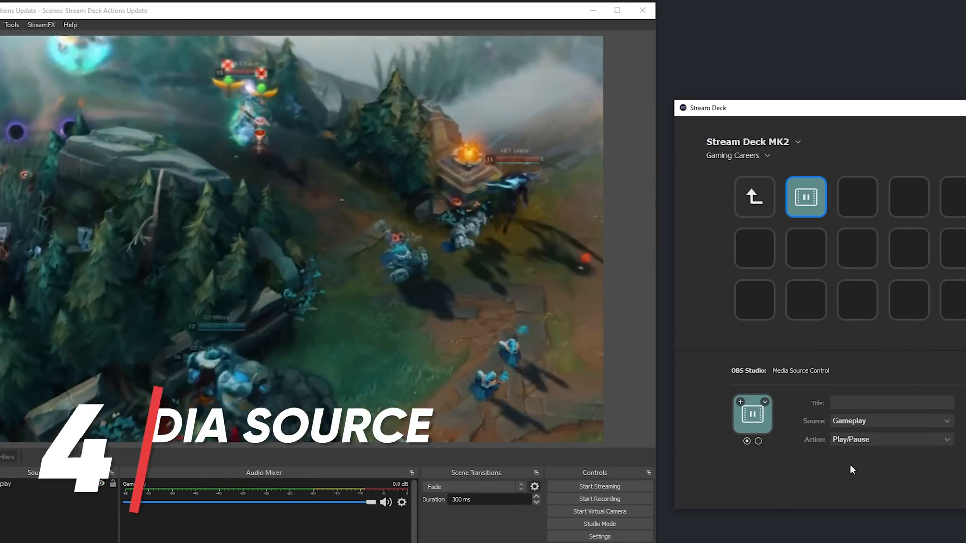
Toggle playback of the Gameplay media source twice with the Media Source Control key
{"action": "left_click", "coordinate": [805, 197]}
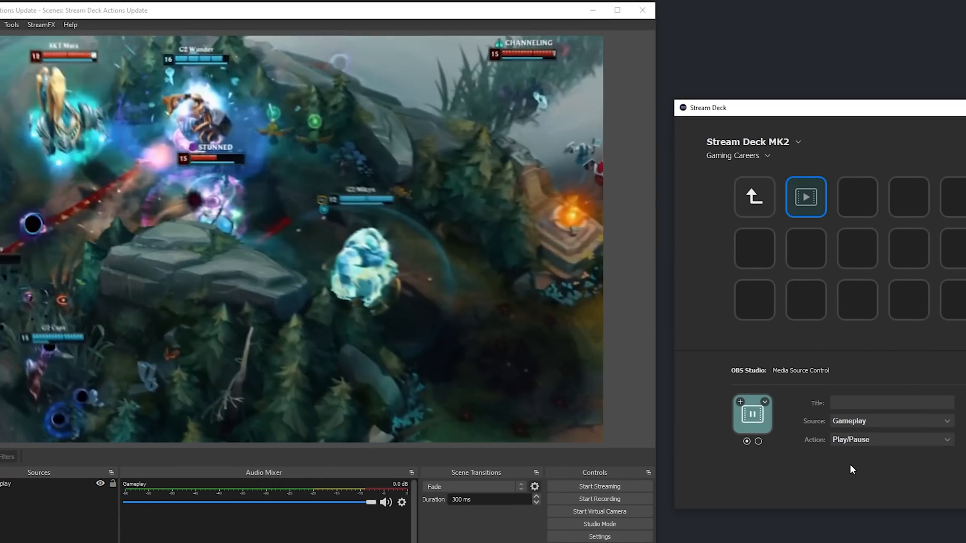
{"action": "left_click", "coordinate": [554, 449]}
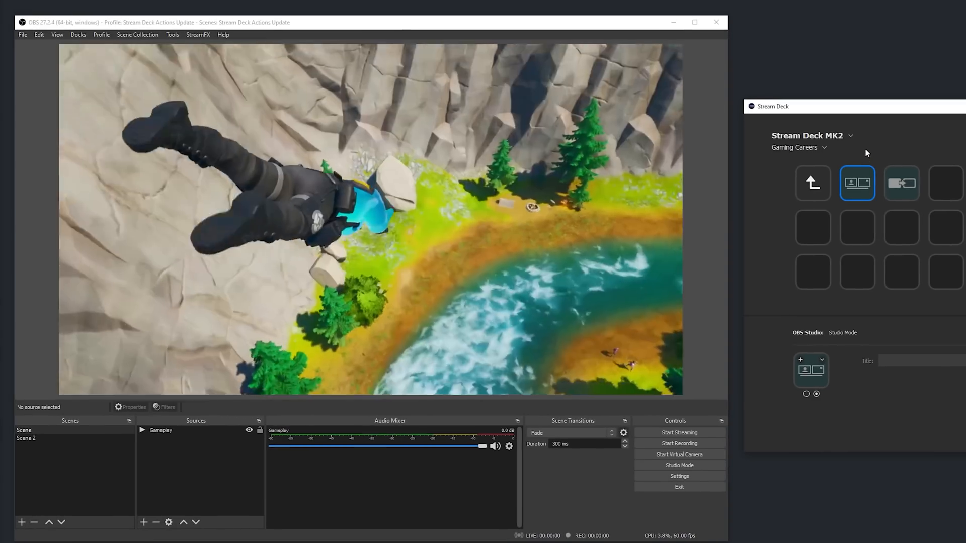
Turn on Studio Mode, then load Scene 2 with its text source into the preview
{"action": "left_click", "coordinate": [679, 465]}
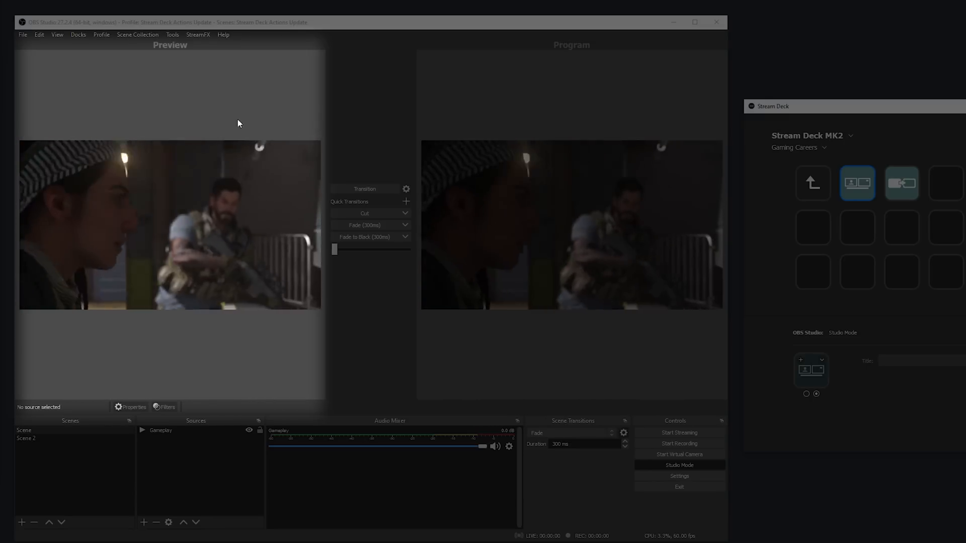
{"action": "left_click", "coordinate": [26, 438]}
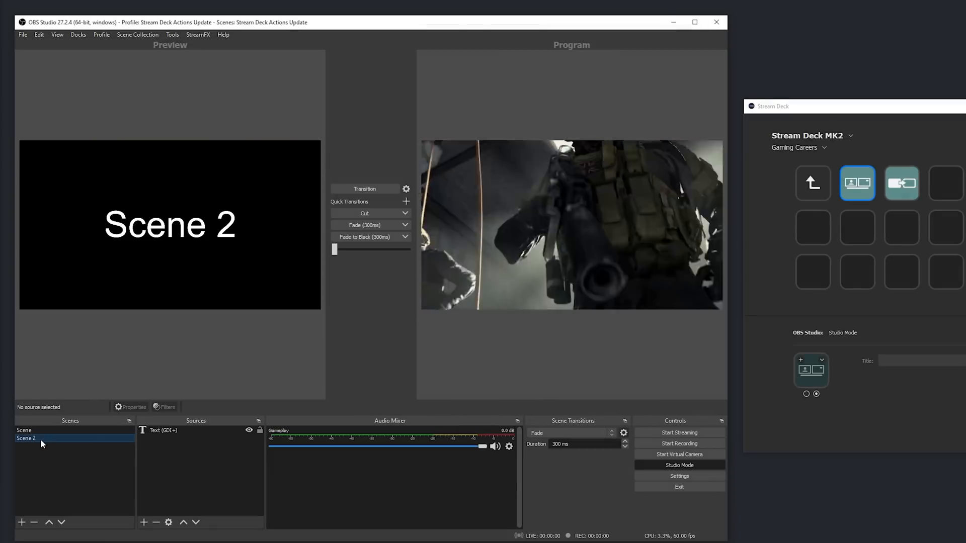
{"action": "left_click", "coordinate": [162, 430]}
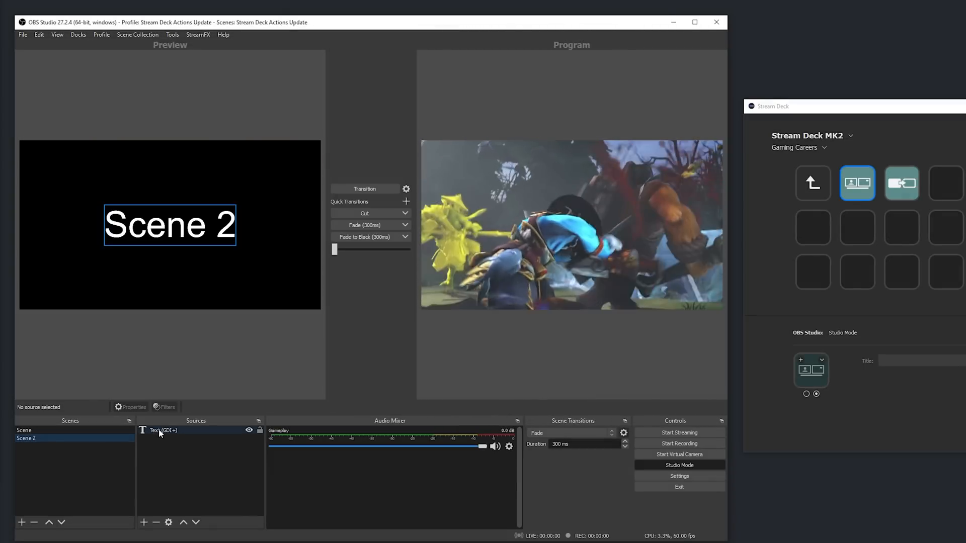
{"action": "left_click", "coordinate": [161, 430]}
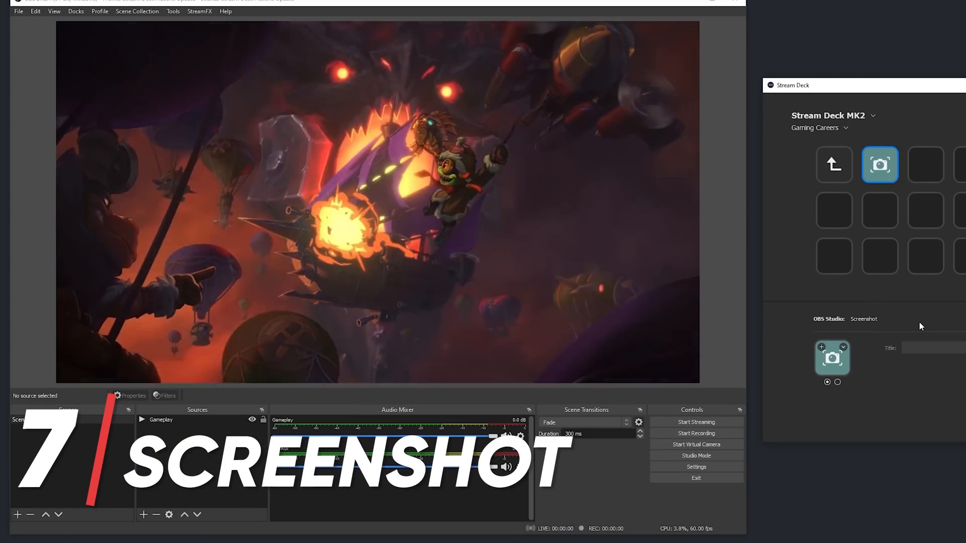
Take a screenshot of the OBS output and show the recordings folder via File > Show Recordings
{"action": "left_click", "coordinate": [880, 164]}
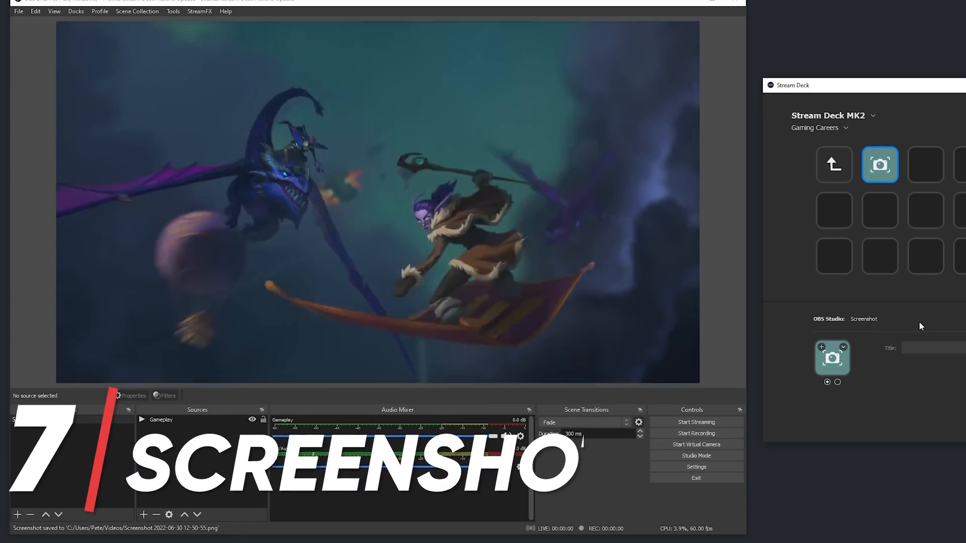
{"action": "left_click", "coordinate": [19, 11]}
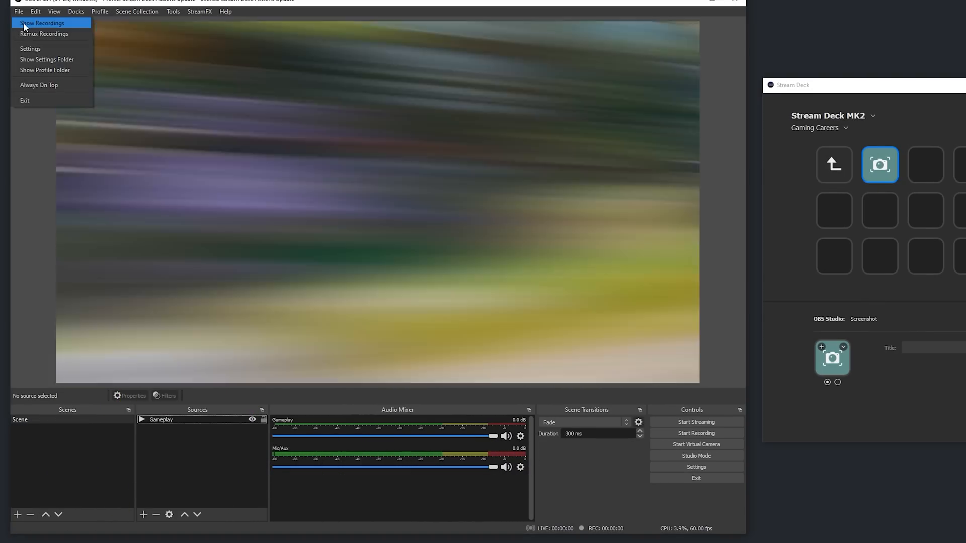
{"action": "left_click", "coordinate": [42, 24]}
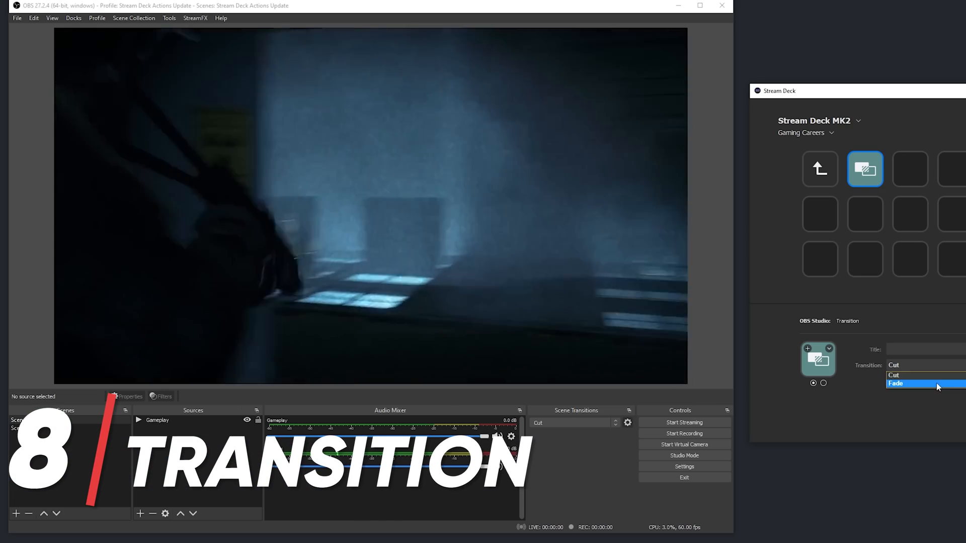
Set the Transition key to Fade at 500 ms and switch to Scene 2 to see the fade
{"action": "left_click", "coordinate": [897, 384]}
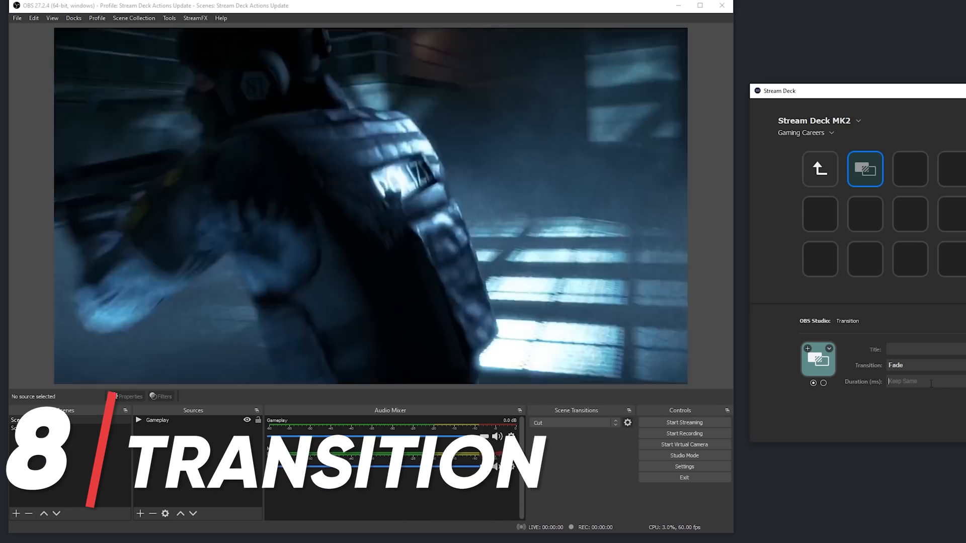
{"action": "type", "text": "500"}
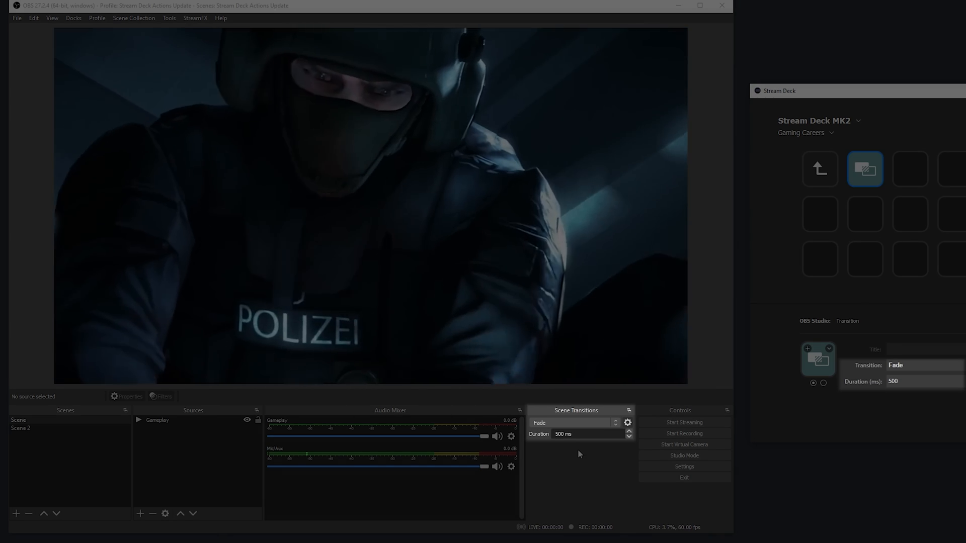
{"action": "left_click", "coordinate": [21, 428]}
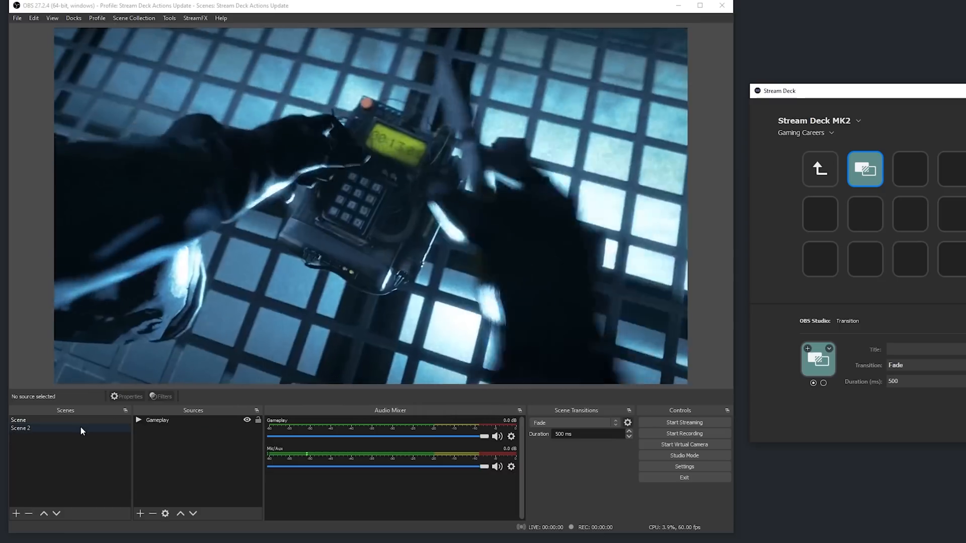